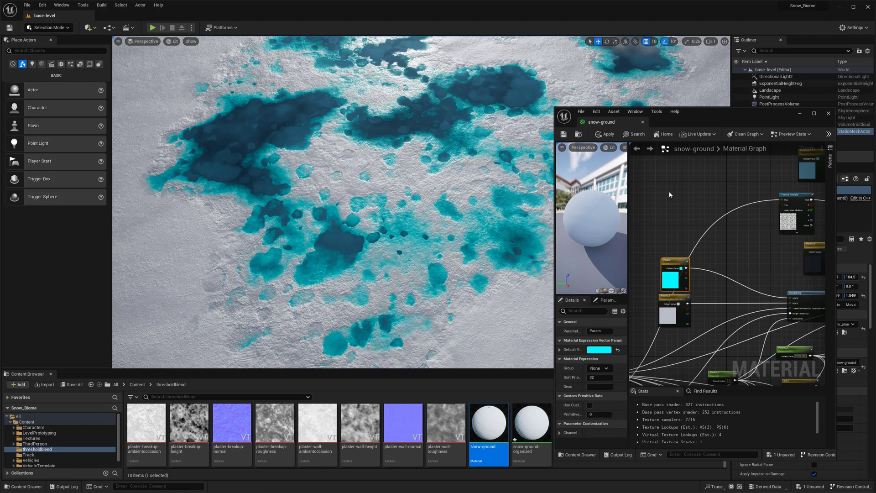
{"action": "mouse_move", "coordinate": [677, 212]}
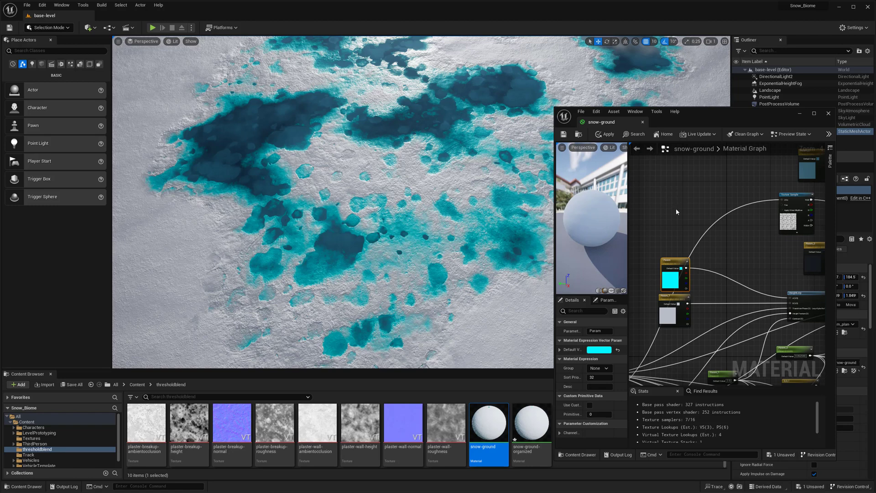
{"action": "mouse_move", "coordinate": [665, 212]}
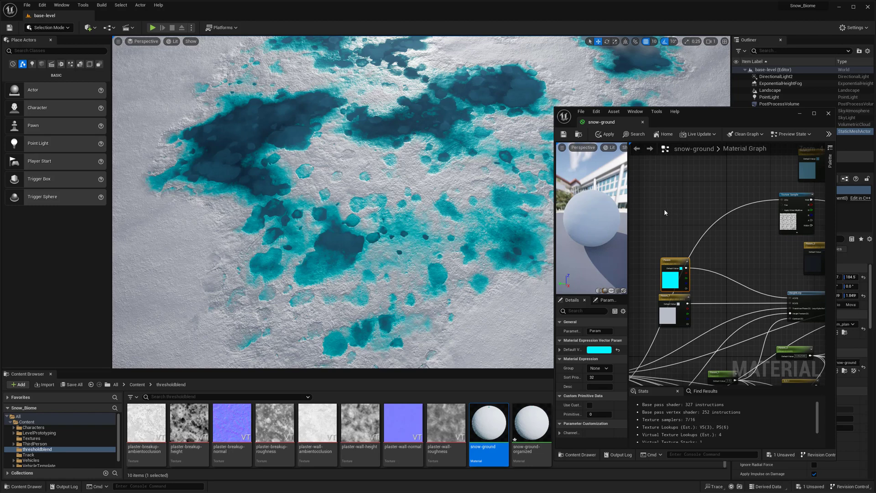
{"action": "mouse_move", "coordinate": [713, 244]}
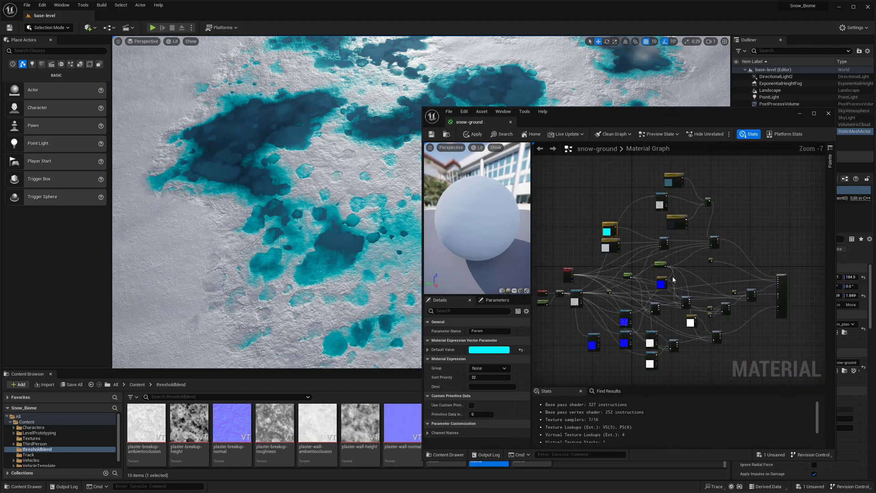
Step: Tint the cyan layer colour pink in the Color Picker, then revert it to cyan
{"action": "scroll", "scroll_direction": "down", "scroll_amount": 3}
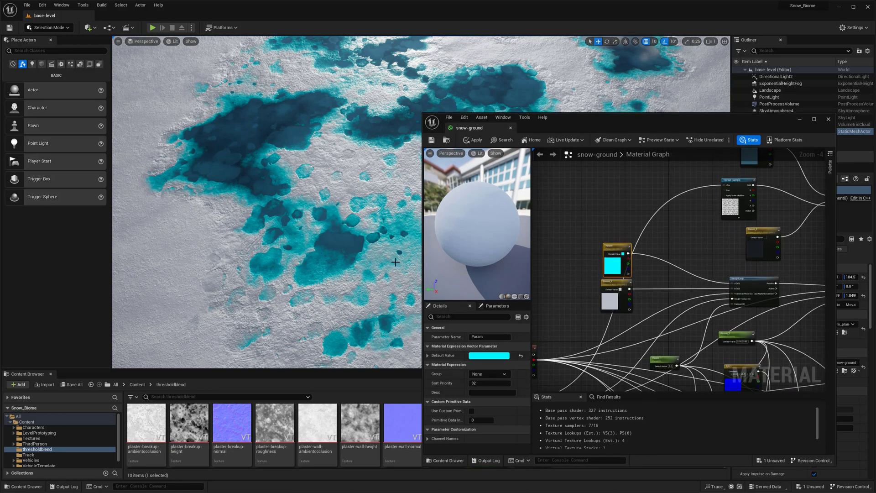
{"action": "mouse_move", "coordinate": [246, 195]}
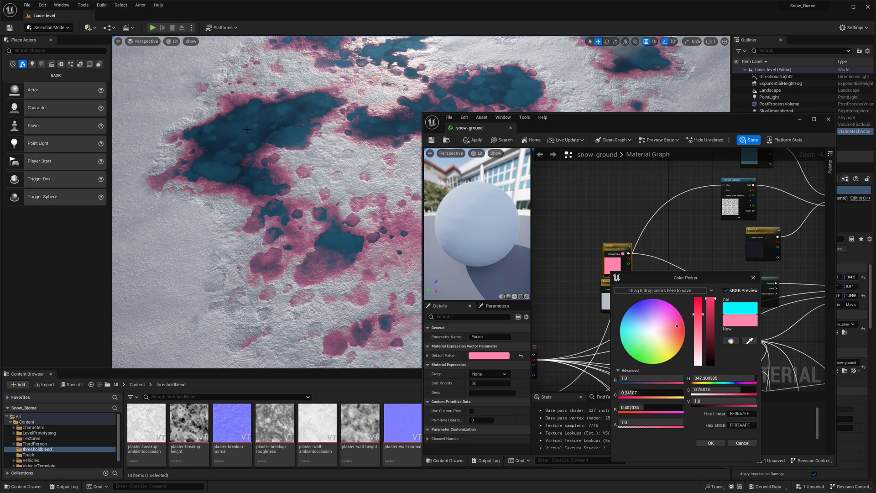
{"action": "mouse_move", "coordinate": [245, 136]}
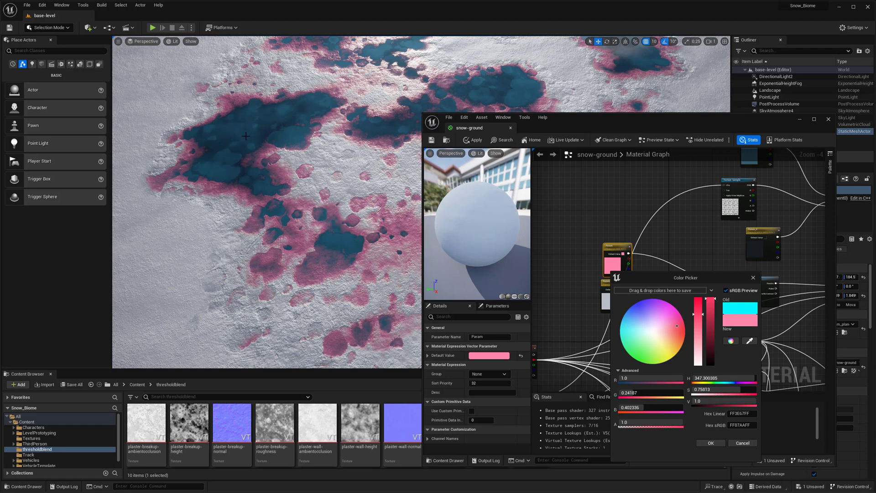
{"action": "mouse_move", "coordinate": [350, 220]}
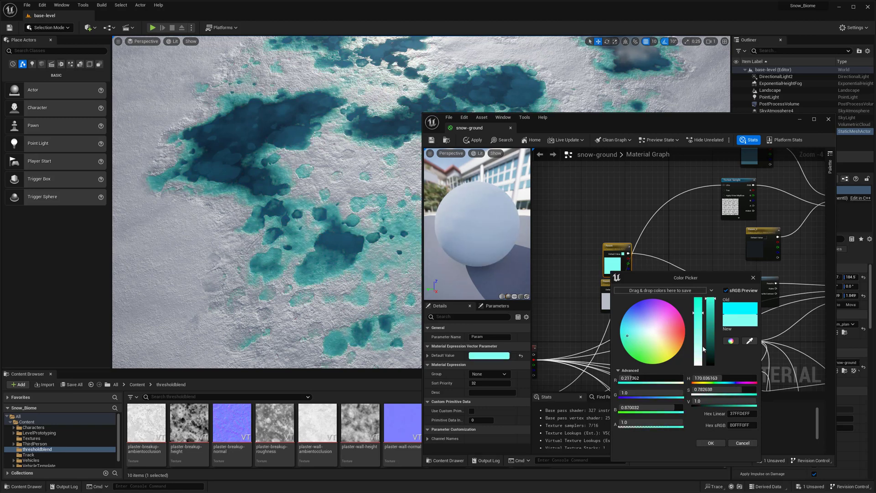
Step: Accept the cyan colour, close the snow-ground material editor and select wm_plane
{"action": "left_click", "coordinate": [711, 443]}
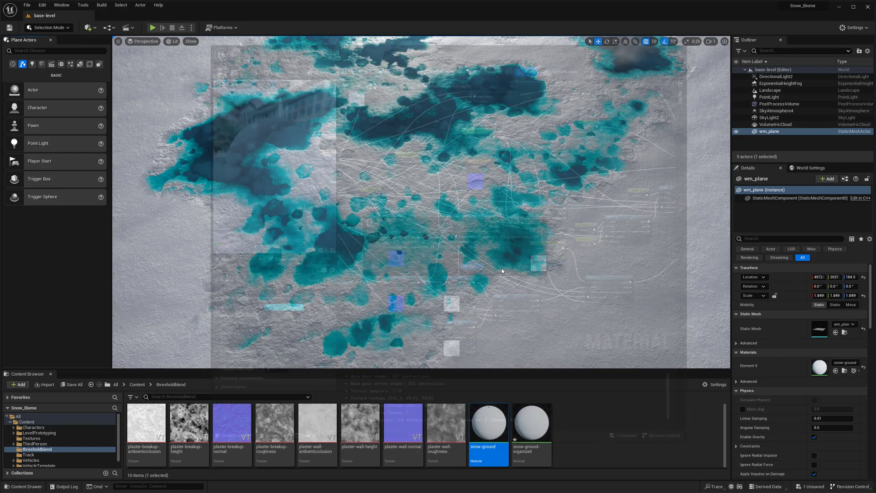
Step: Open snow-ground-organized from the Content Browser and zoom out its node graph
{"action": "double_click", "coordinate": [531, 426]}
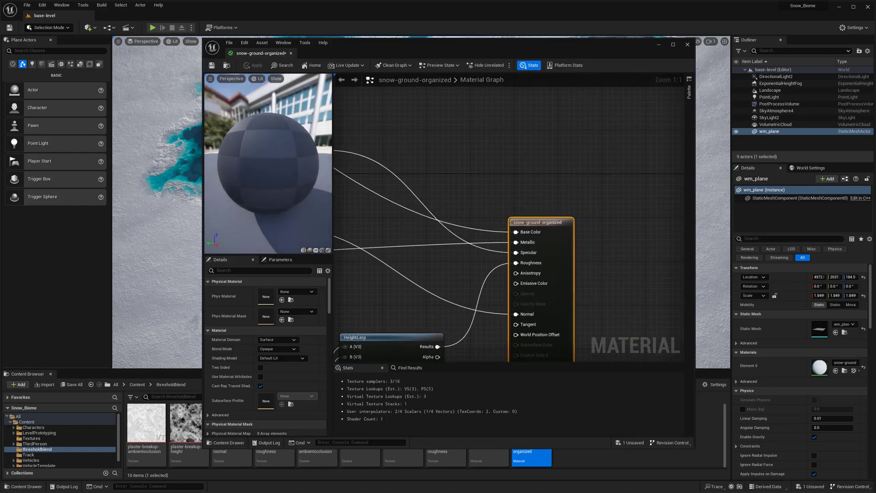
{"action": "scroll", "scroll_direction": "down", "scroll_amount": 3}
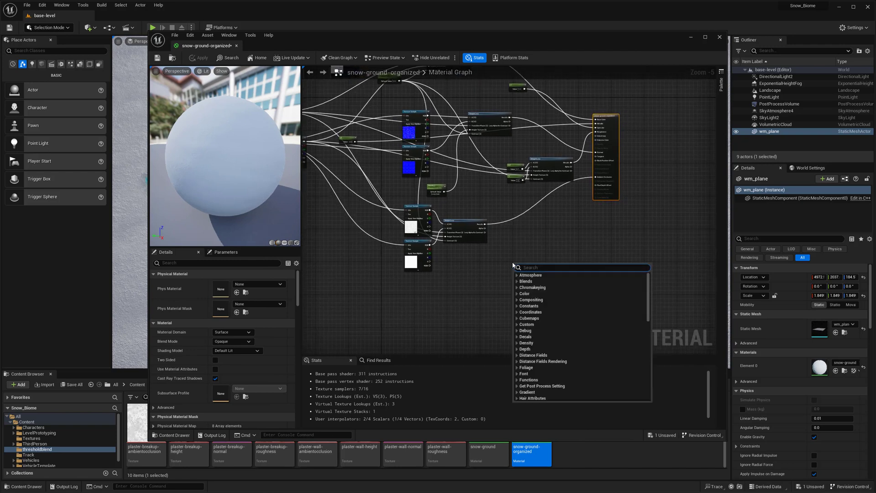
Step: Place a MakeMaterialAttributes node and a Ctrl+D duplicate below it
{"action": "type", "text": "mak"}
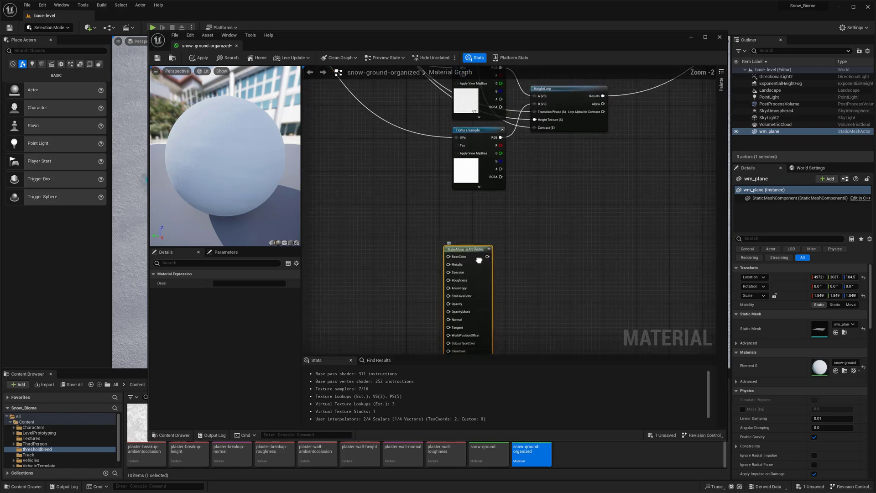
{"action": "scroll", "scroll_direction": "down", "scroll_amount": 3}
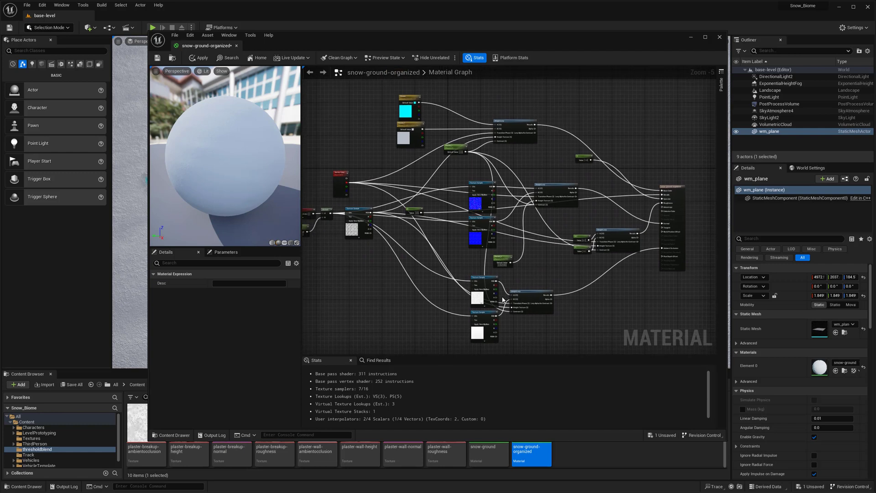
{"action": "mouse_move", "coordinate": [504, 284]}
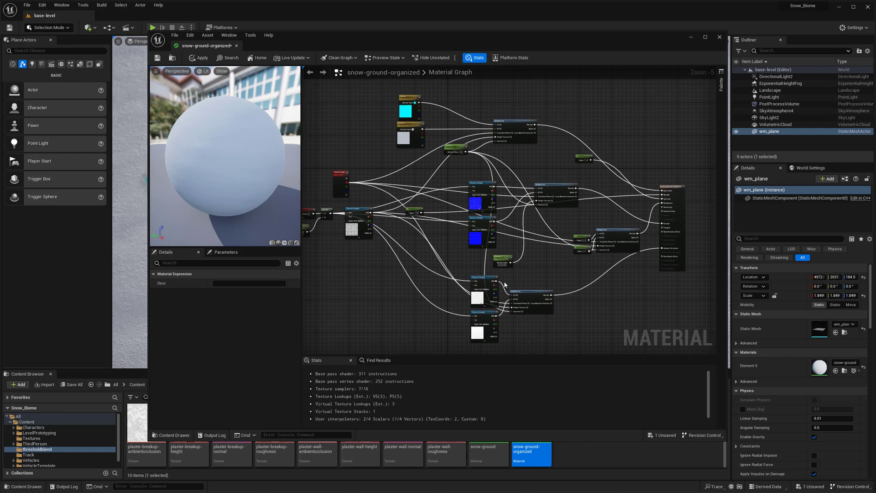
{"action": "mouse_move", "coordinate": [439, 251]}
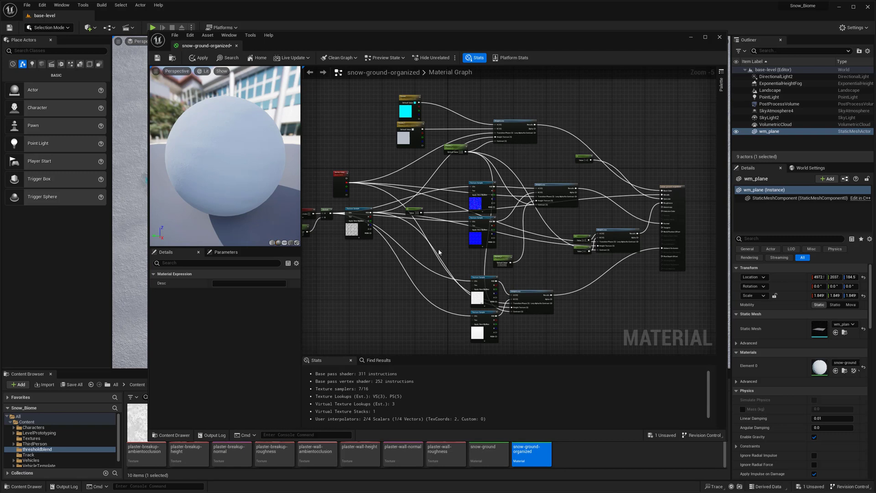
{"action": "mouse_move", "coordinate": [437, 247]}
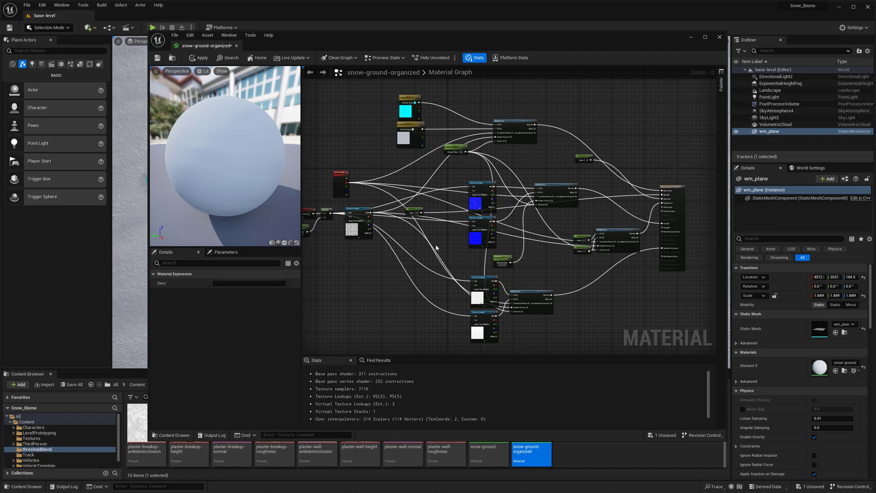
{"action": "mouse_move", "coordinate": [447, 235]}
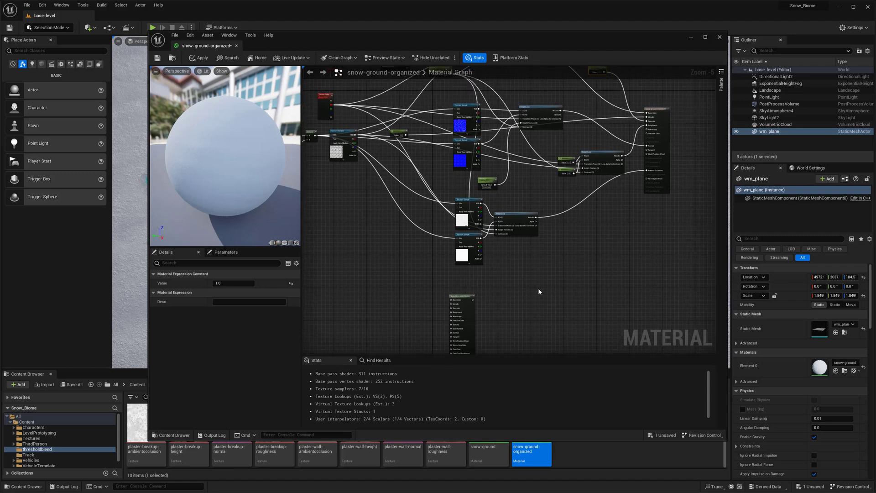
{"action": "mouse_move", "coordinate": [549, 292]}
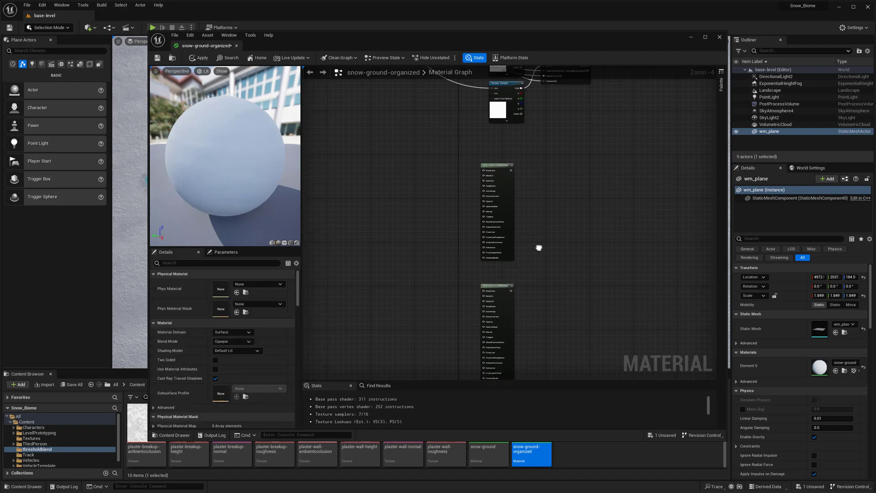
Step: Connect the cyan Param output to BaseColor on the first MakeMaterialAttributes node
{"action": "scroll", "scroll_direction": "down", "scroll_amount": 3}
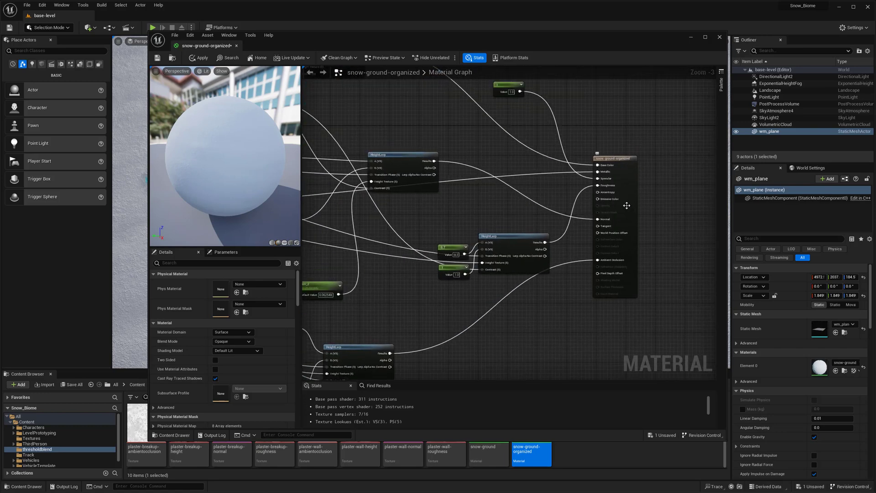
{"action": "scroll", "scroll_direction": "down", "scroll_amount": 3}
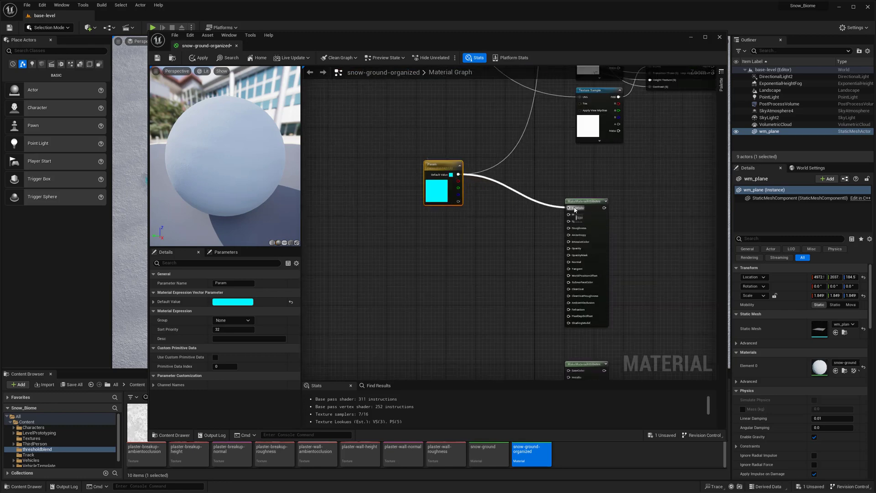
{"action": "scroll", "scroll_direction": "down", "scroll_amount": 3}
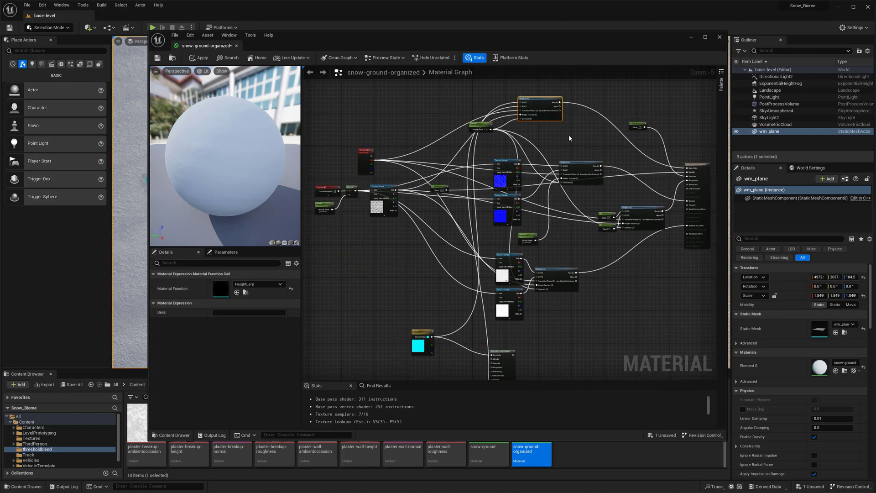
{"action": "mouse_move", "coordinate": [572, 137]}
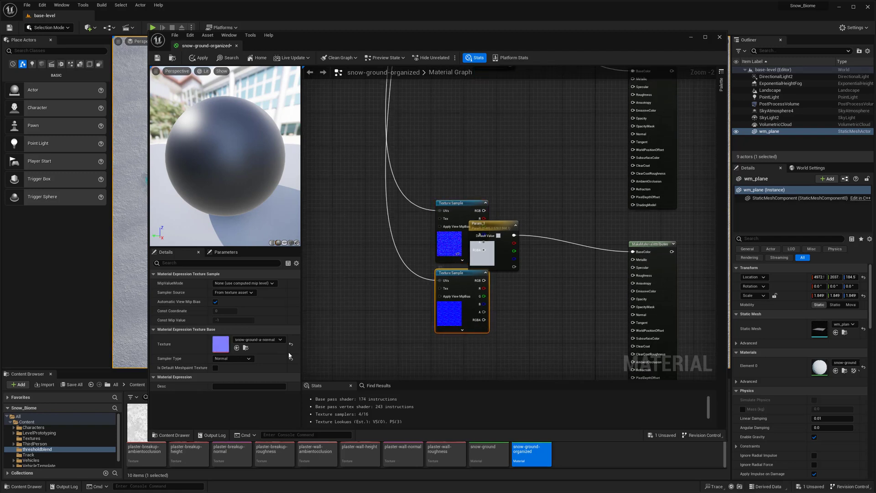
{"action": "mouse_move", "coordinate": [522, 304]}
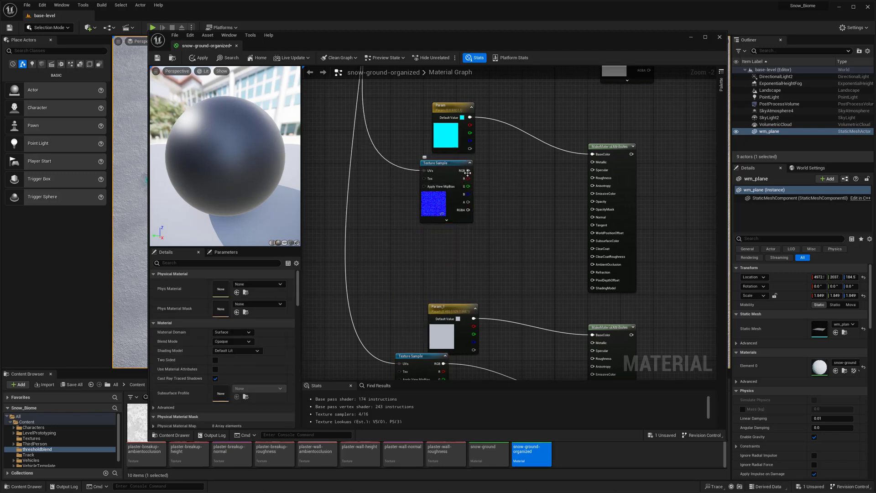
{"action": "mouse_move", "coordinate": [464, 170]}
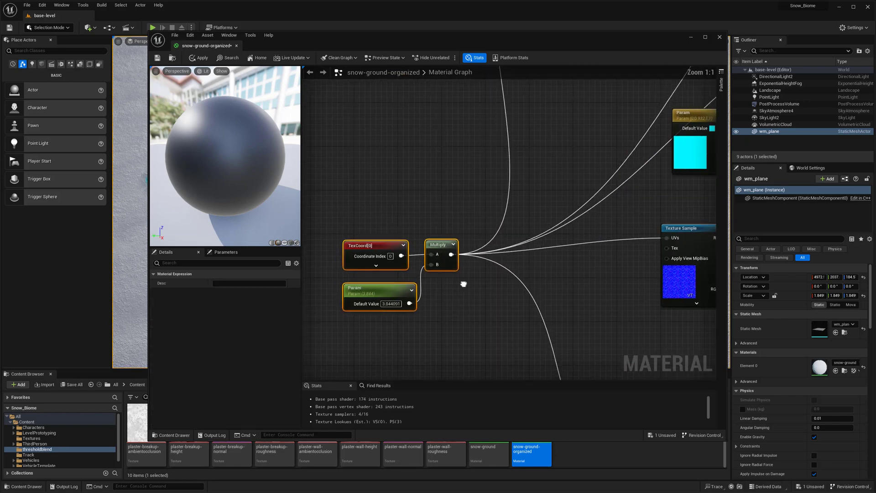
Step: Wire the white Param to BaseColor and the normal texture RGB to Normal on the second node
{"action": "scroll", "scroll_direction": "down", "scroll_amount": 3}
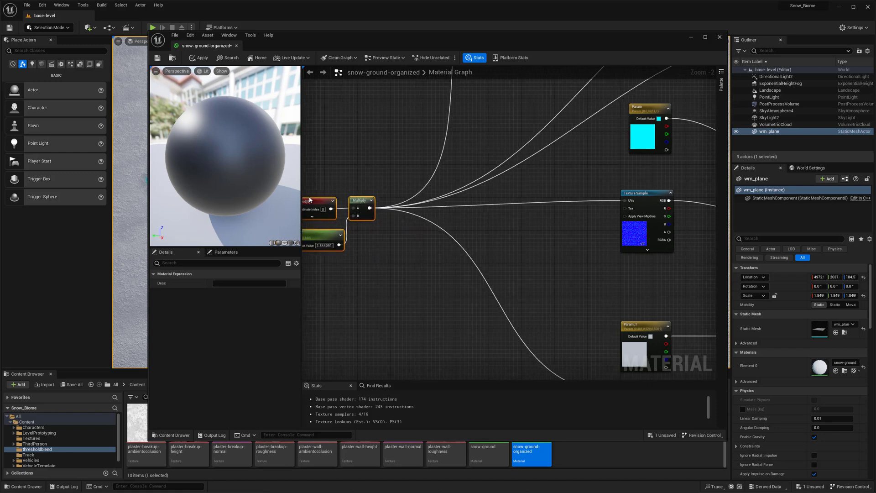
{"action": "mouse_move", "coordinate": [356, 197]}
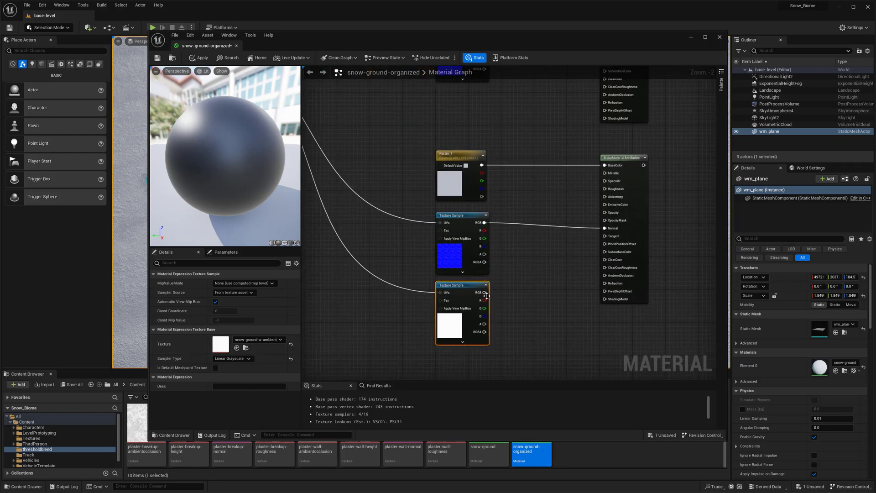
Step: Connect each ambient-occlusion texture's R output to its node's AmbientOcclusion pin
{"action": "scroll", "scroll_direction": "down", "scroll_amount": 3}
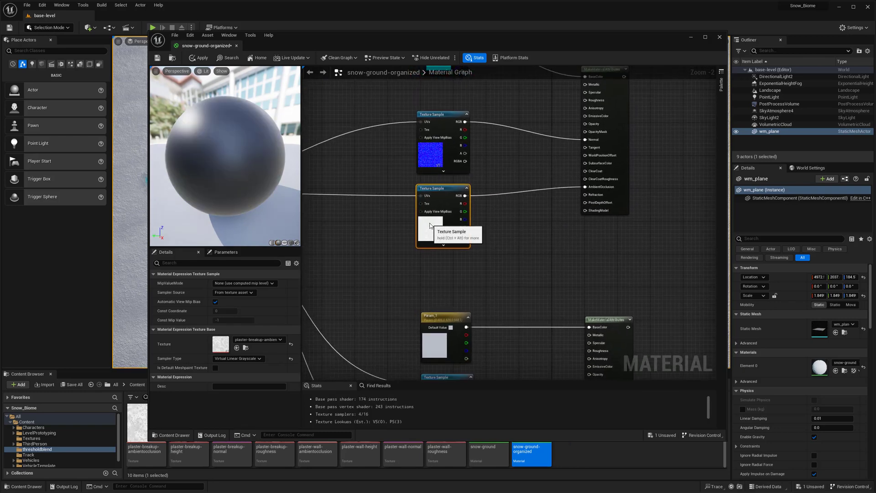
{"action": "scroll", "scroll_direction": "down", "scroll_amount": 3}
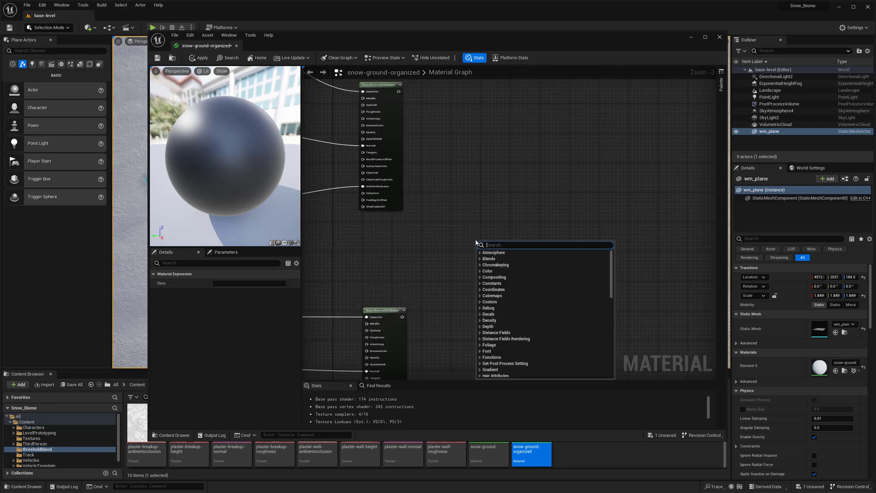
Step: Add a BlendMaterialAttributes node fed by both MakeMaterialAttributes outputs into A and B
{"action": "type", "text": "bl"}
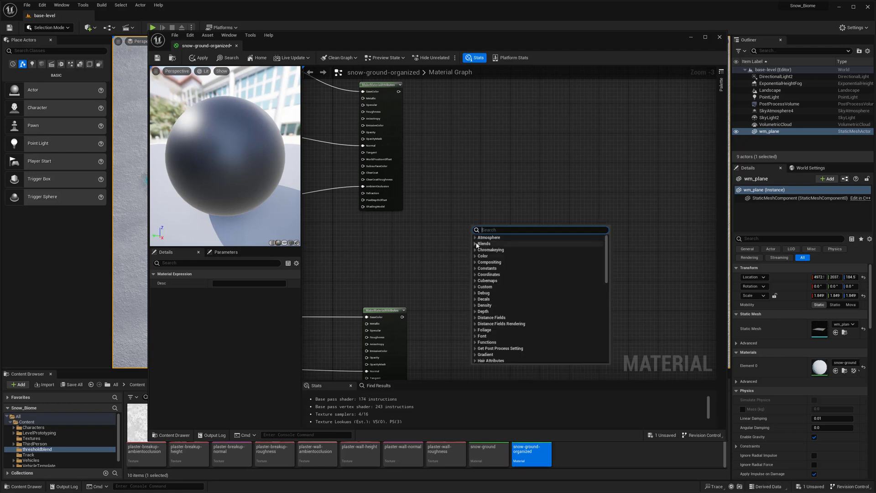
{"action": "type", "text": "blend ma"}
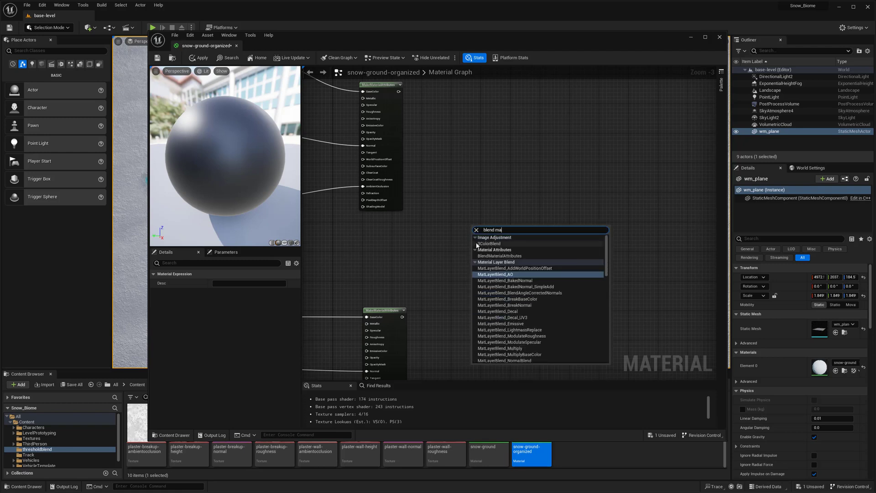
{"action": "left_click", "coordinate": [499, 256]}
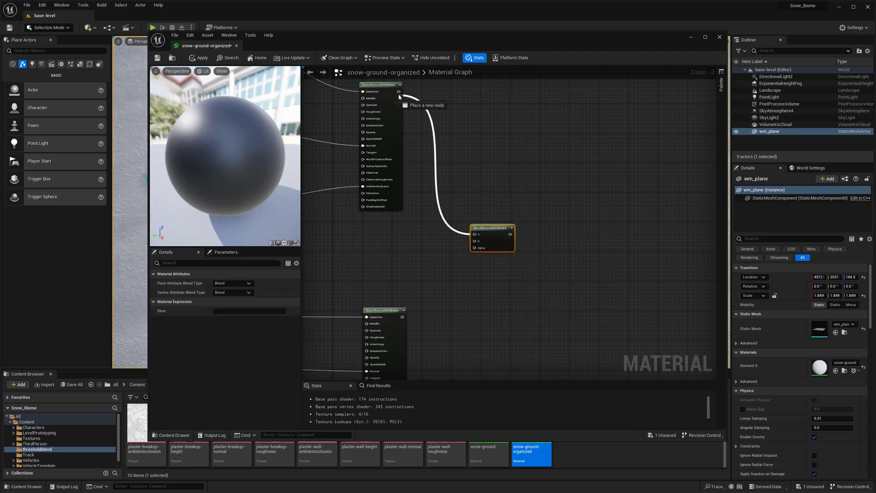
{"action": "left_click_drag", "start_coordinate": [491, 229], "coordinate": [517, 229]}
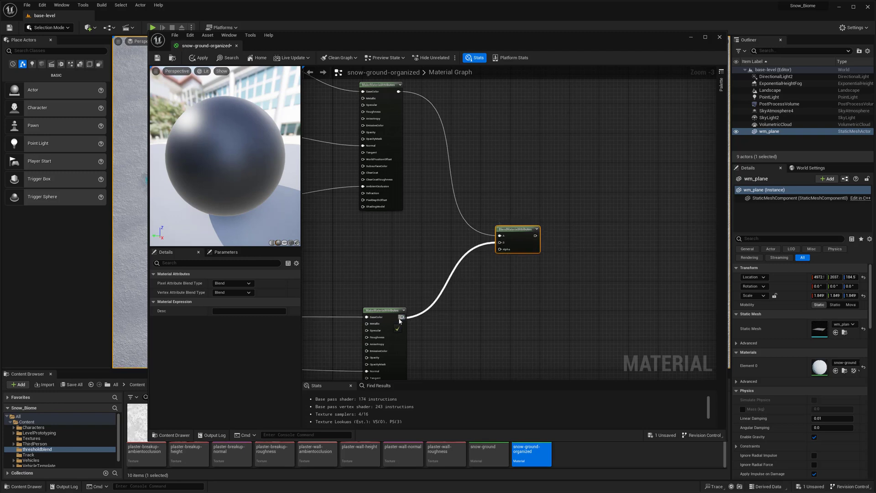
{"action": "scroll", "scroll_direction": "down", "scroll_amount": 3}
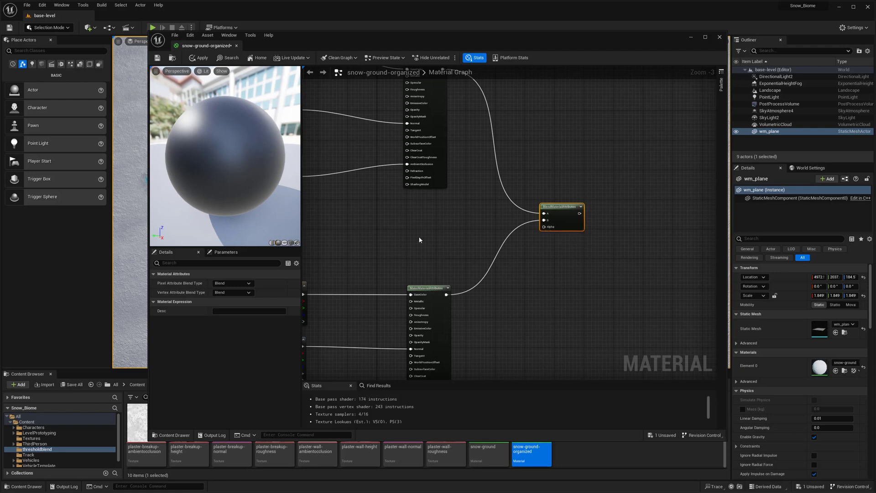
Step: Add a HeightLerp node to the graph
{"action": "type", "text": "heigh"}
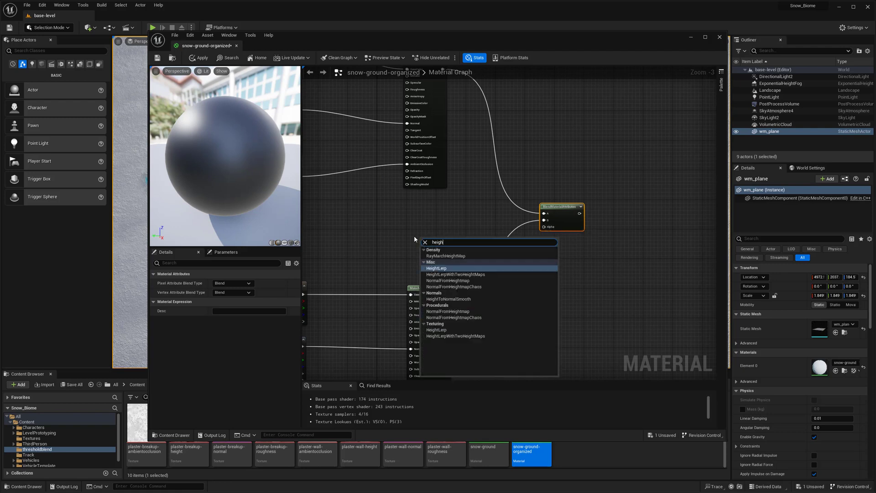
{"action": "left_click", "coordinate": [437, 268]}
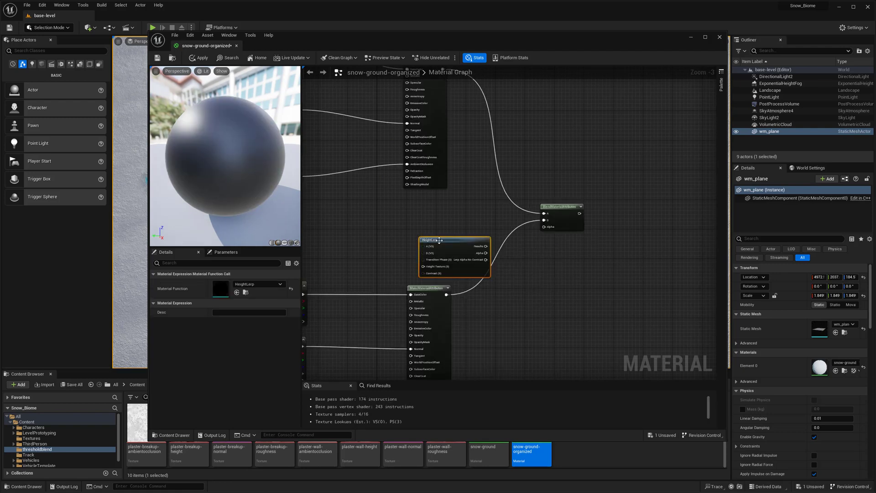
{"action": "scroll", "scroll_direction": "down", "scroll_amount": 3}
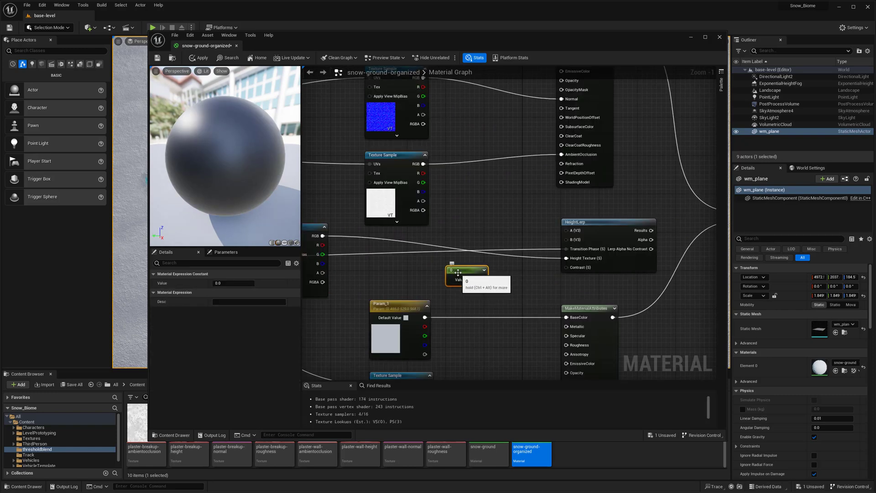
Step: Feed a Blend_Contrast parameter into Contrast and HeightLerp Results into the blend Alpha
{"action": "left_click", "coordinate": [466, 271]}
{"action": "type", "text": "Blend_Contrast"}
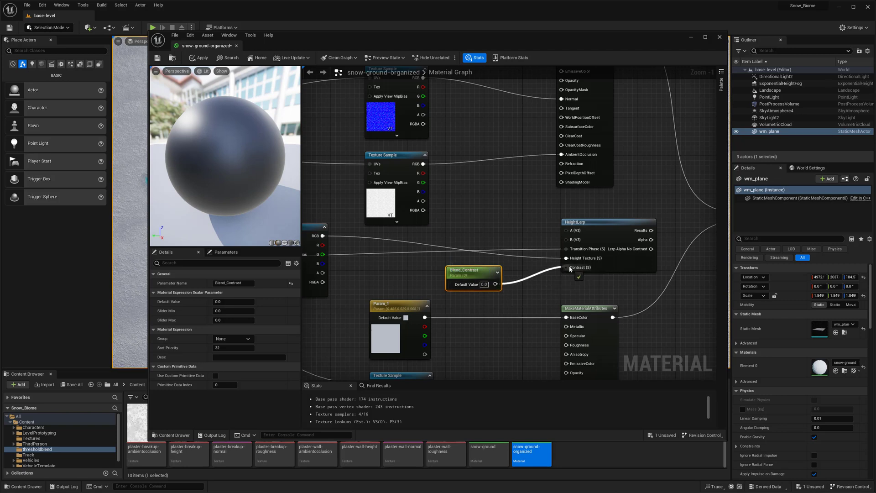
{"action": "type", "text": "1"}
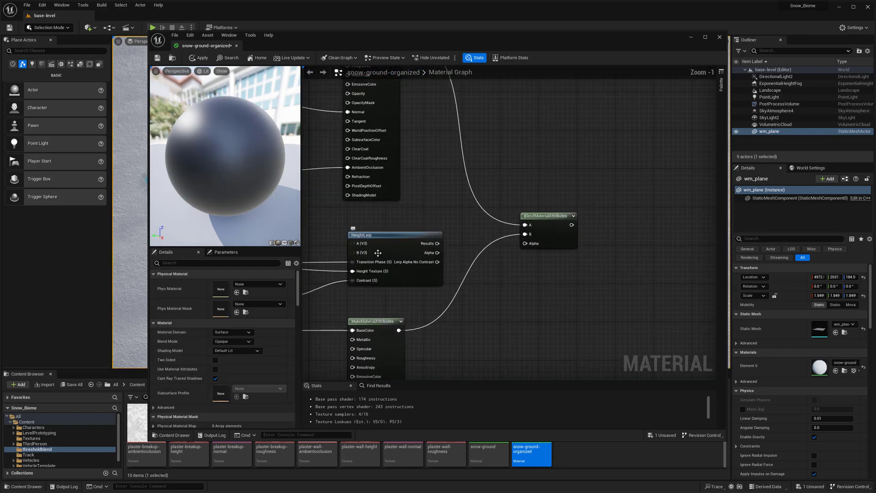
{"action": "left_click_drag", "start_coordinate": [438, 243], "coordinate": [524, 243]}
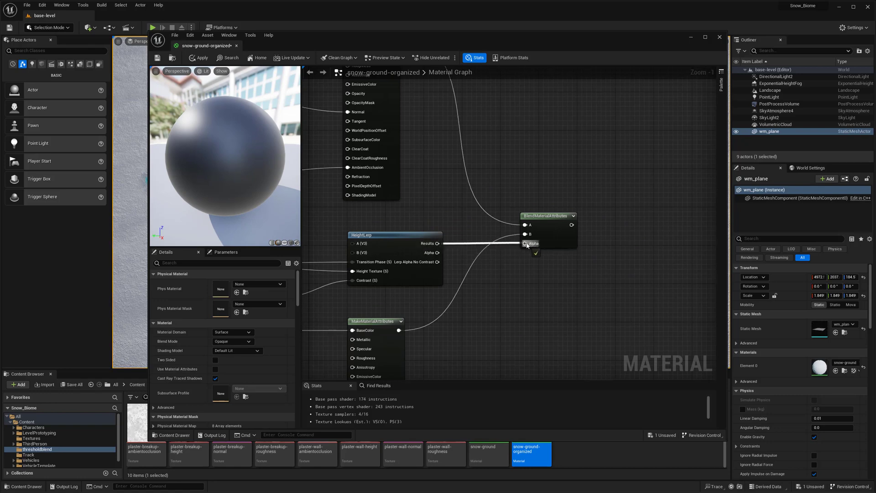
{"action": "scroll", "scroll_direction": "down", "scroll_amount": 3}
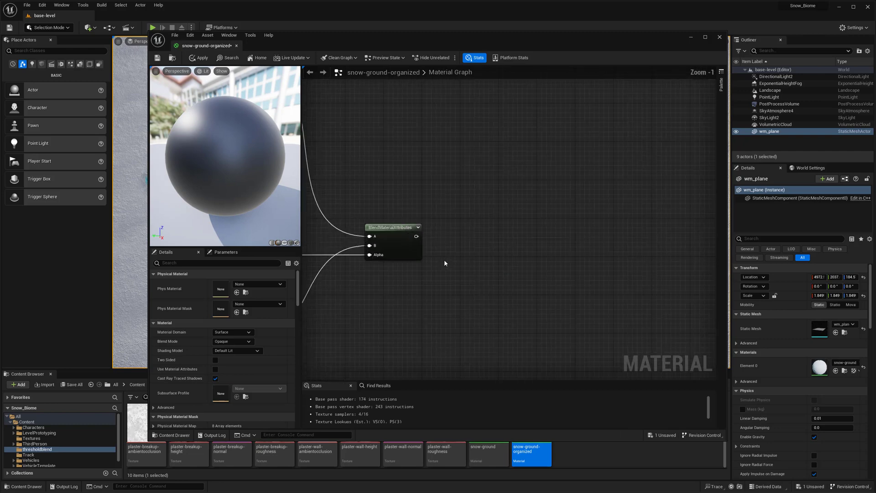
{"action": "scroll", "scroll_direction": "down", "scroll_amount": 3}
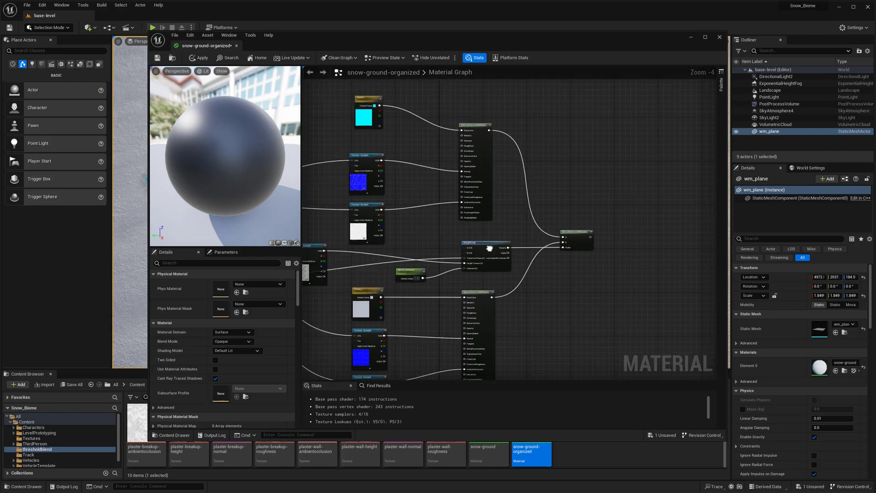
{"action": "scroll", "scroll_direction": "down", "scroll_amount": 3}
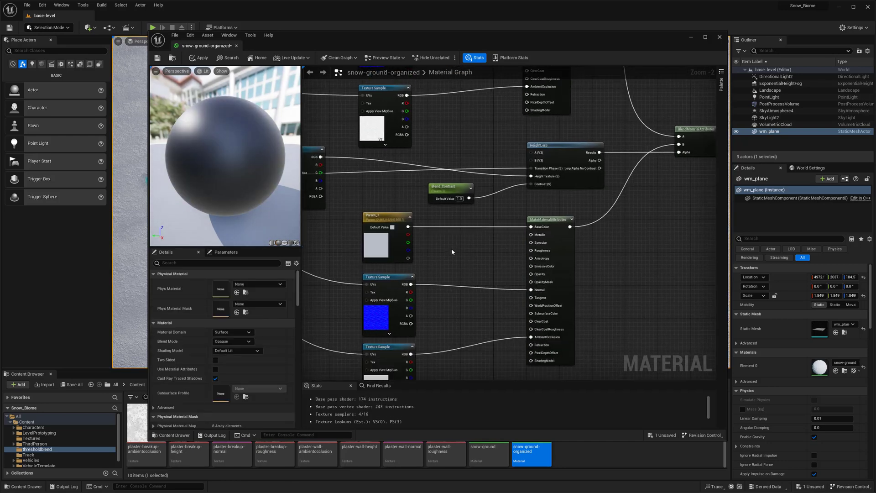
Step: Add value-0 Constant nodes for the snow and cyan layers' metallic inputs
{"action": "left_click", "coordinate": [469, 256]}
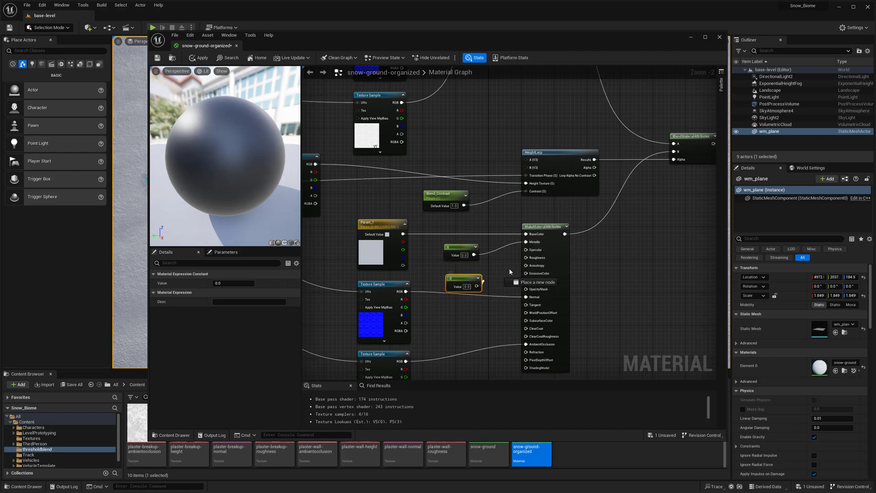
{"action": "mouse_move", "coordinate": [465, 270]}
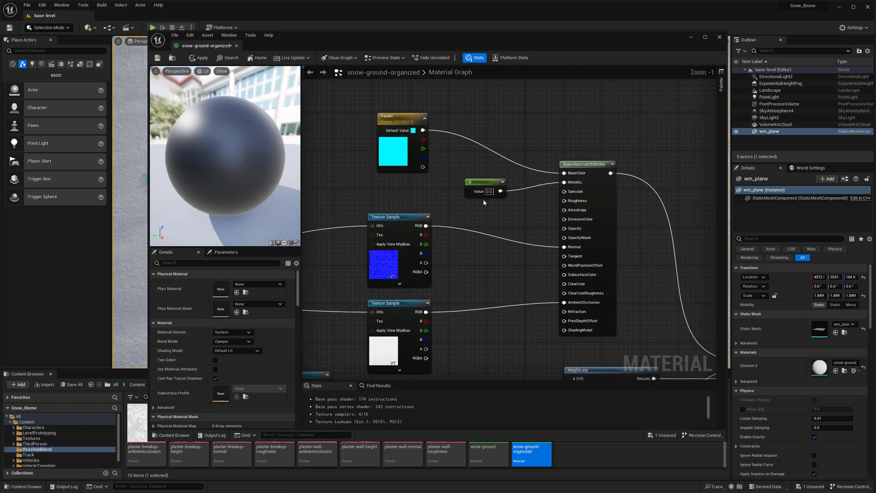
{"action": "left_click", "coordinate": [487, 215]}
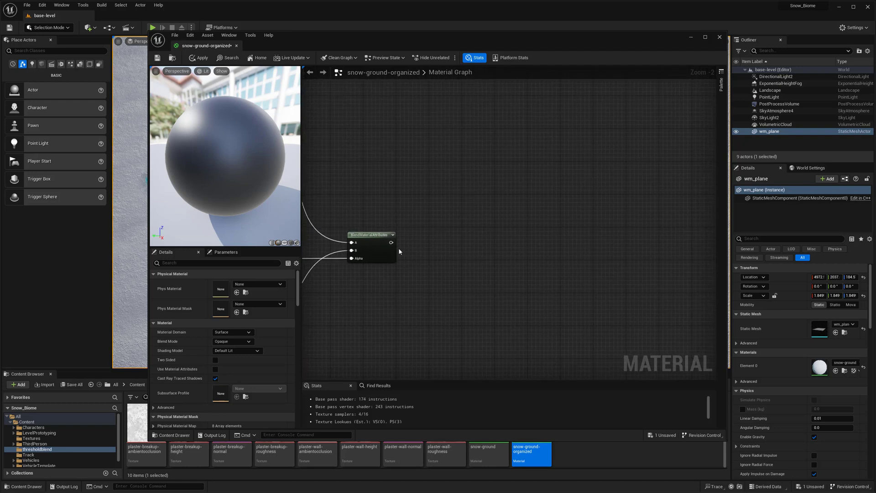
{"action": "mouse_move", "coordinate": [391, 242]}
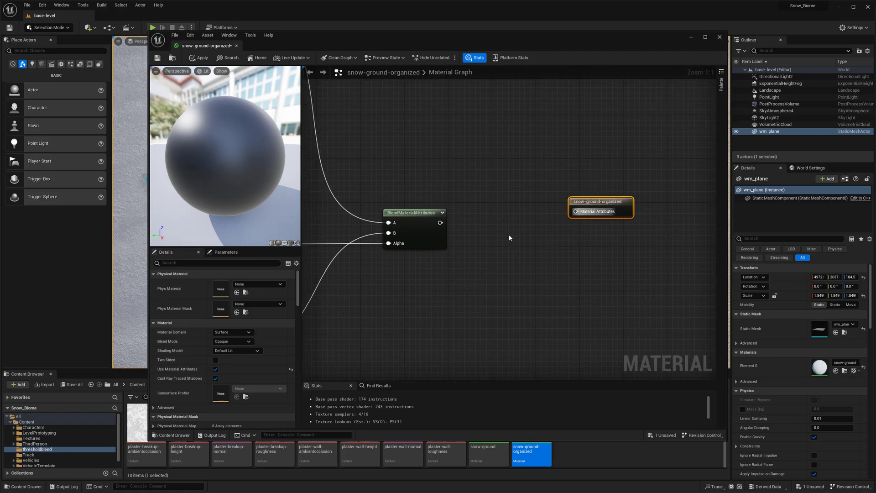
Step: Wire BlendMaterialAttributes into the material output and reconnect snow attributes into input B
{"action": "left_click_drag", "start_coordinate": [442, 222], "coordinate": [571, 211]}
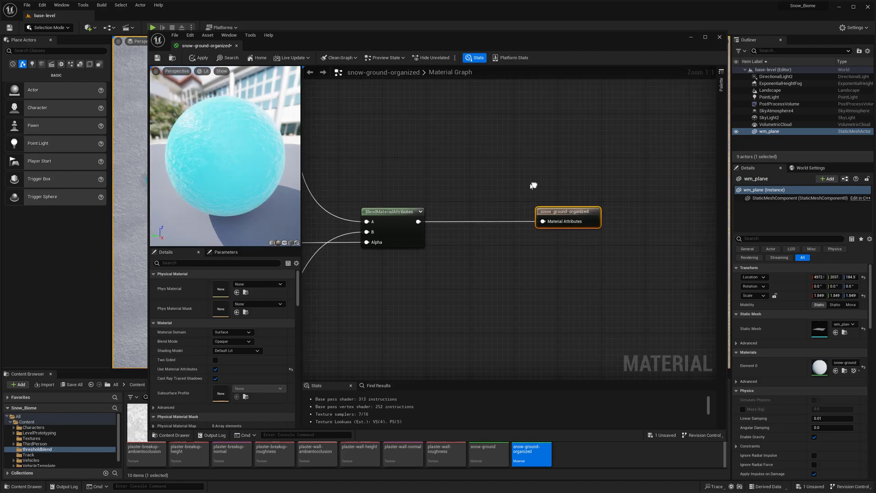
{"action": "left_click", "coordinate": [197, 57]}
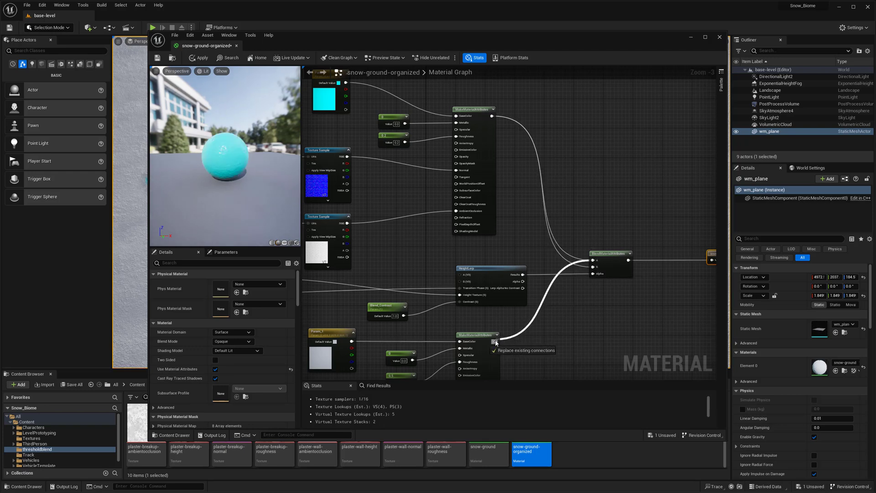
{"action": "left_click", "coordinate": [201, 57]}
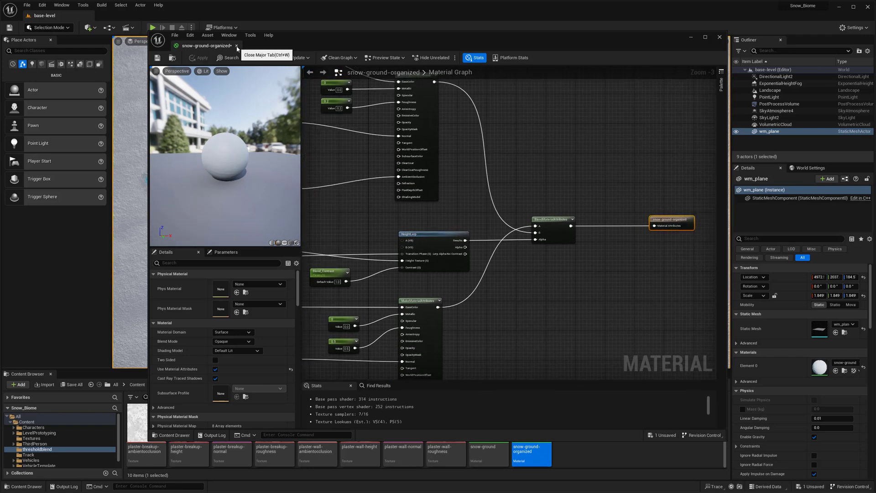
Step: Close the snow-ground-organized material editor tab to view the cyan-and-snow plane
{"action": "left_click", "coordinate": [236, 45]}
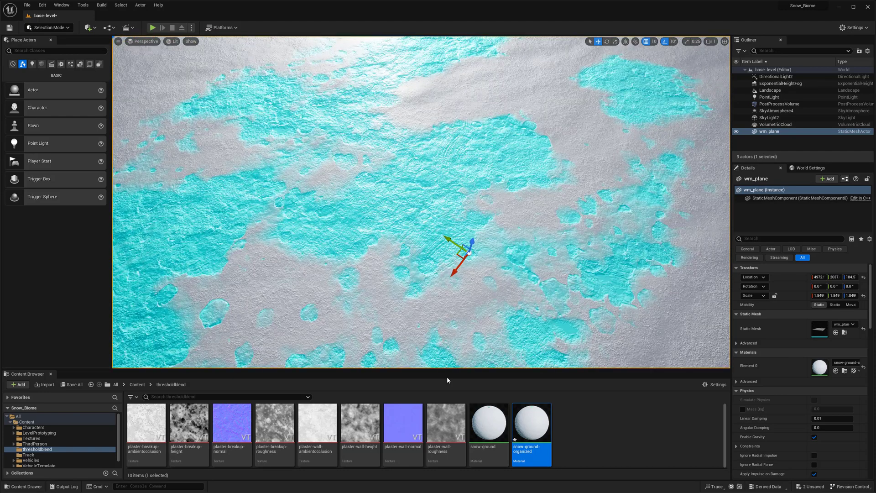
Step: Reopen snow-ground-organized and set the Blend_Contrast default value to 7.157337
{"action": "double_click", "coordinate": [531, 435]}
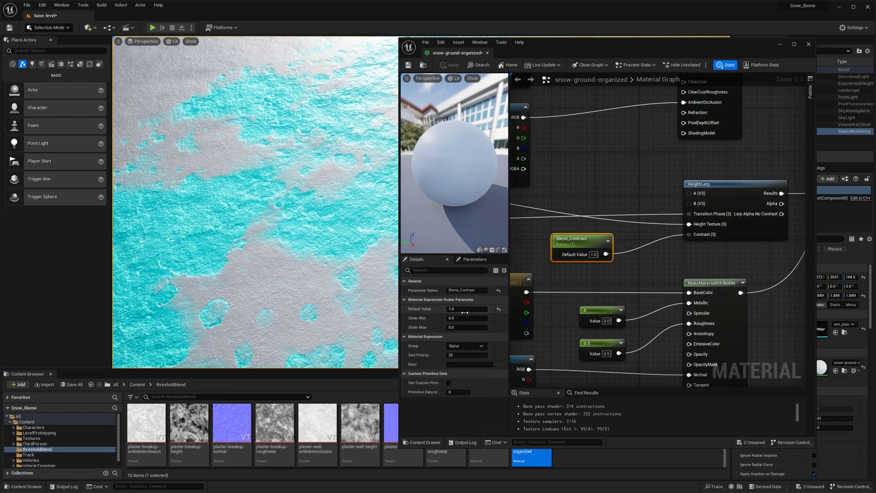
{"action": "type", "text": "7.157337"}
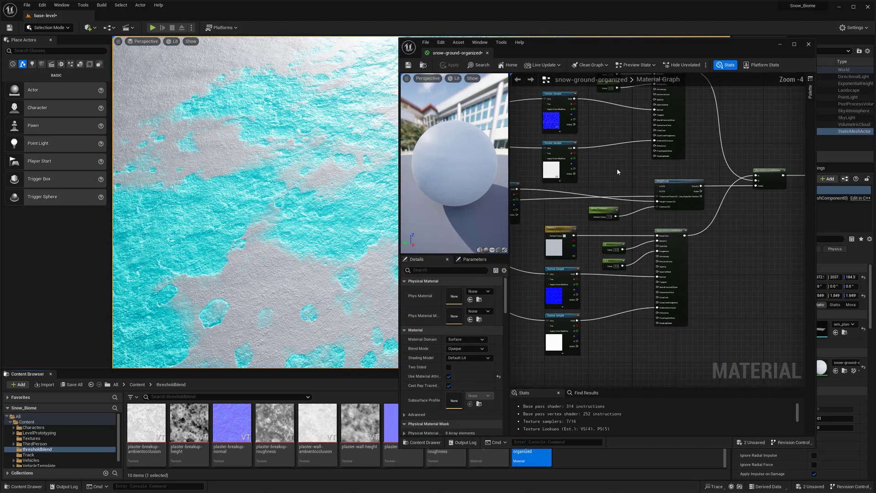
{"action": "scroll", "scroll_direction": "down", "scroll_amount": 3}
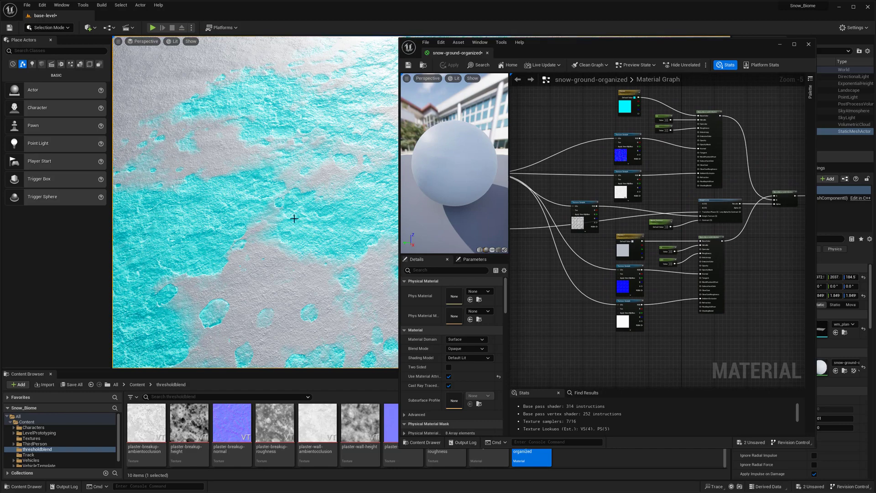
{"action": "mouse_move", "coordinate": [488, 54]}
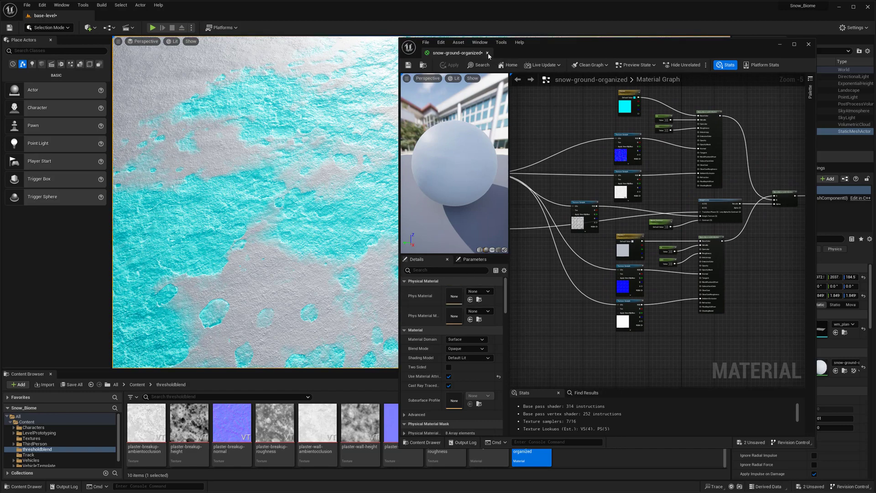